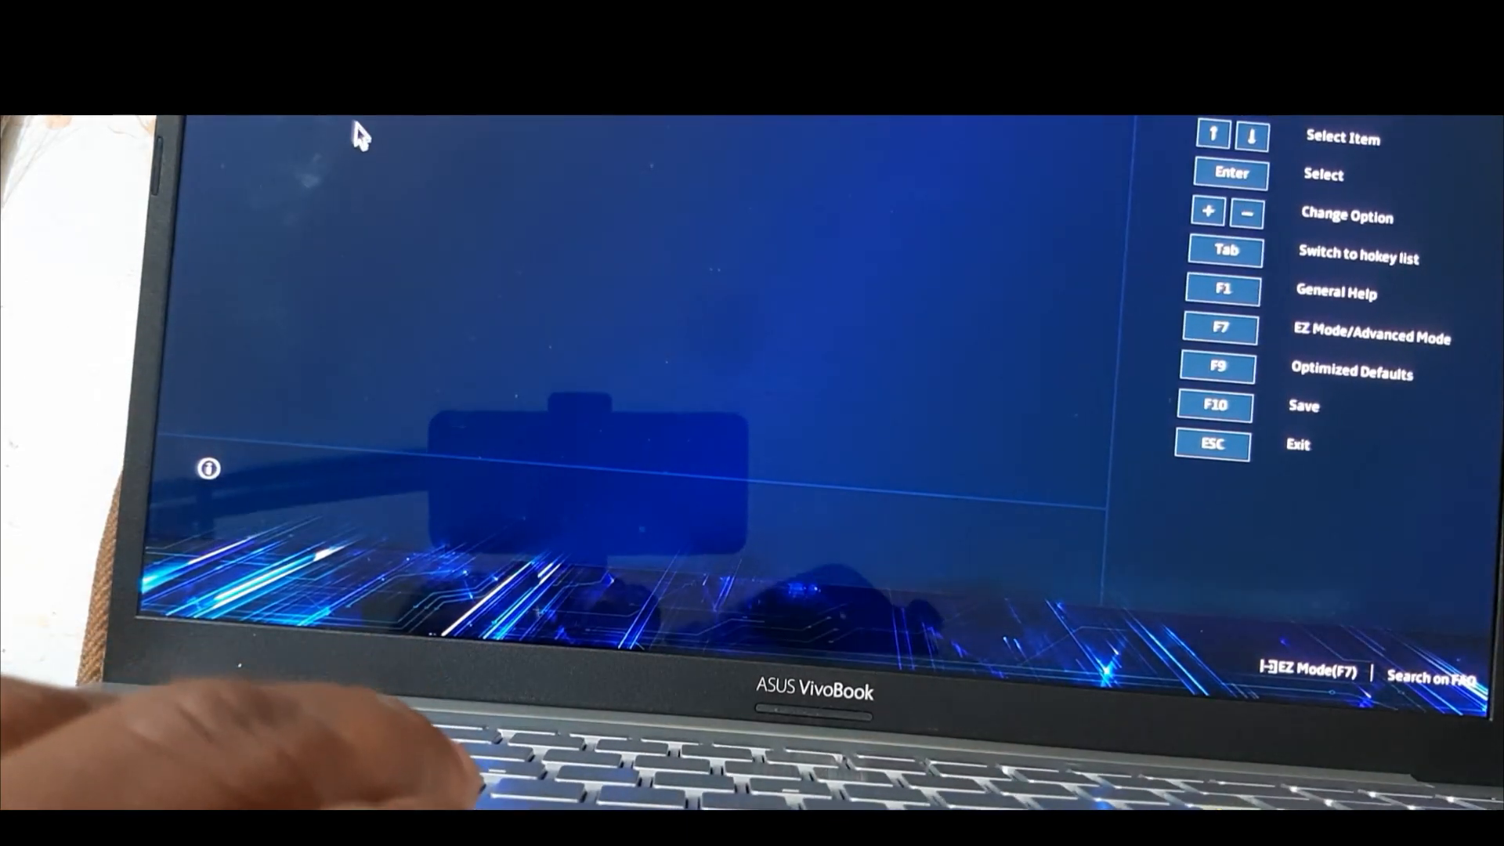
# - Save and exit the BIOS with F10 so the laptop boots from the USB pen drive into Windows Setup
pyautogui.press('F10')
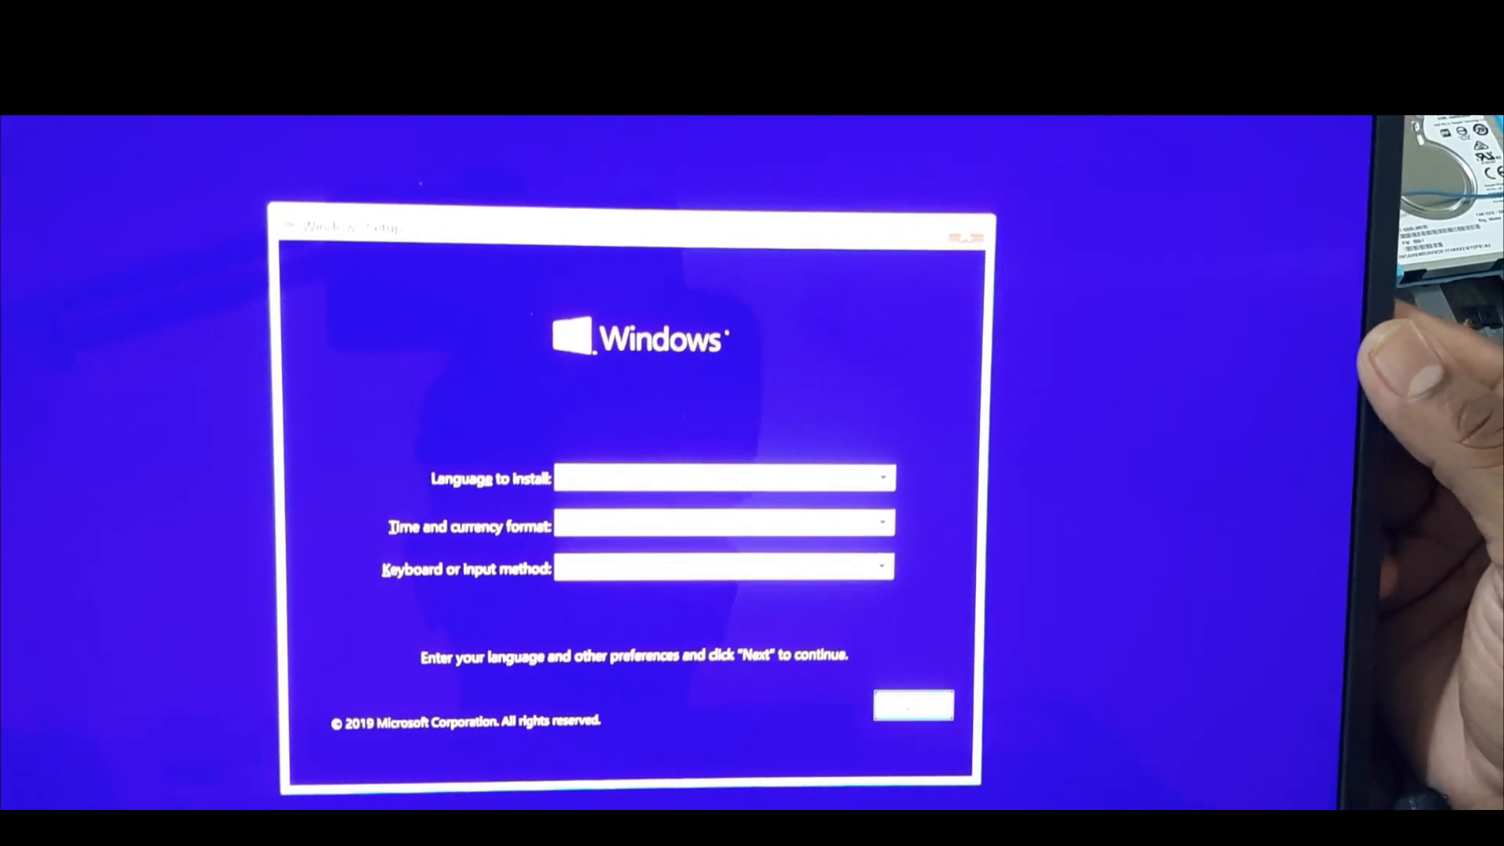
# - Accept the language preferences and choose 'I don't have a product key' to reach the license terms
pyautogui.click(912, 707)
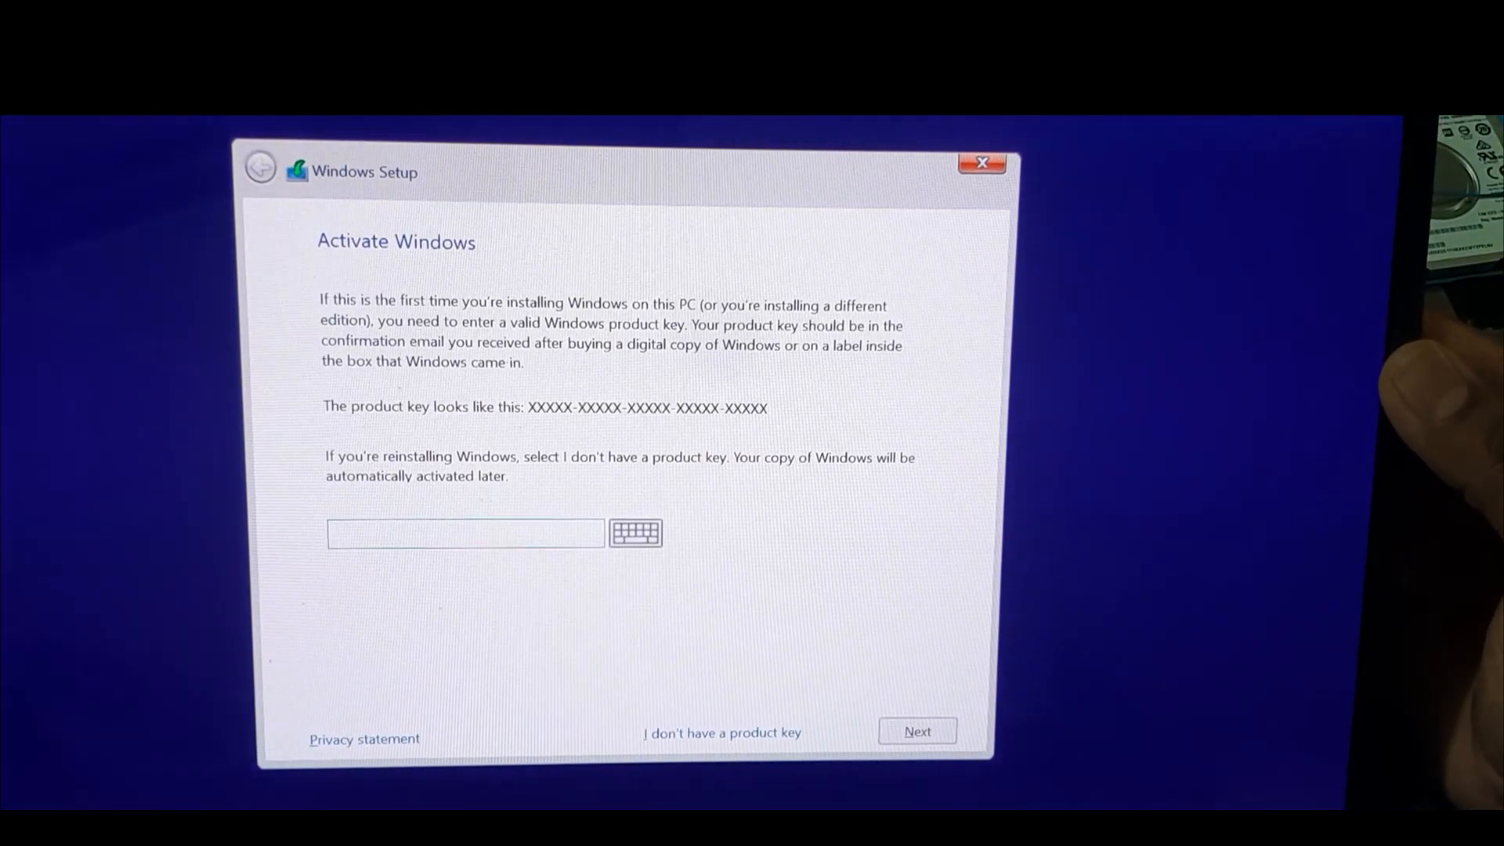
pyautogui.click(720, 731)
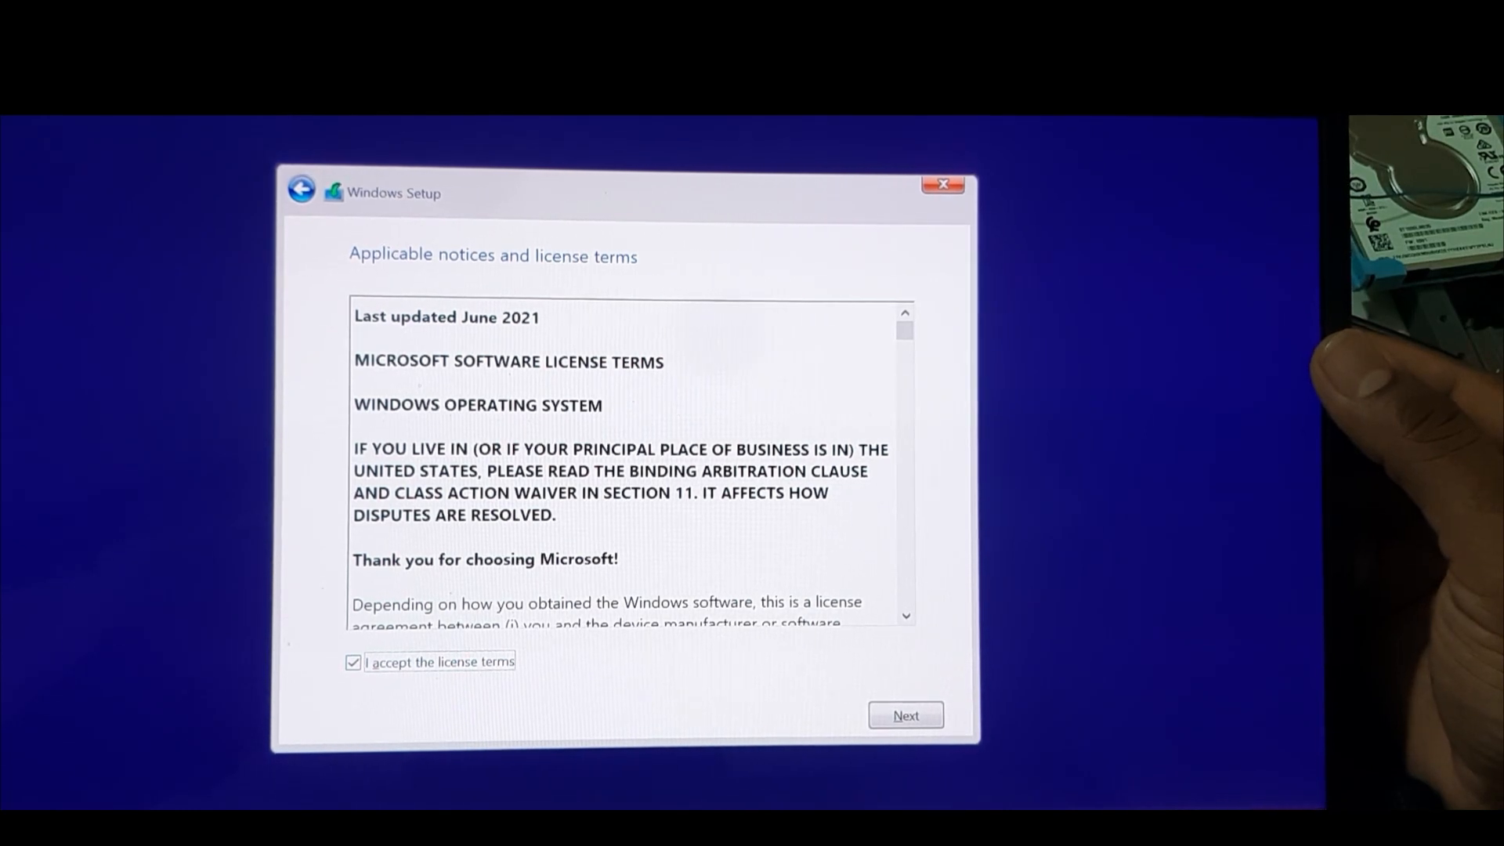